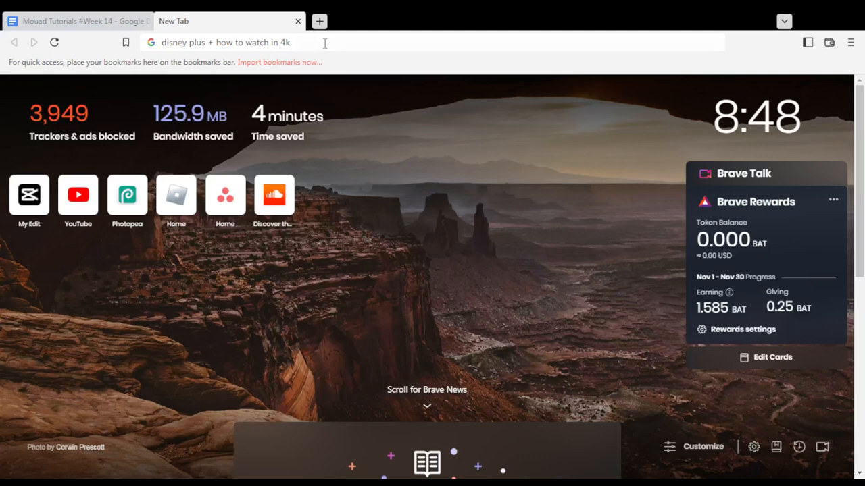
# - Select the old search text in the address bar so it can be replaced with disneyplus.com
pyautogui.doubleClick(264, 42)
pyautogui.write('disneyplus.com')
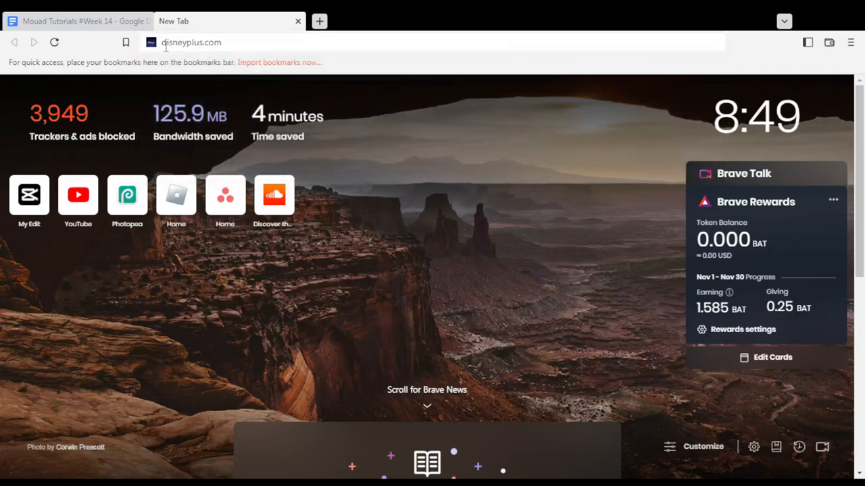
pyautogui.moveTo(435, 295)
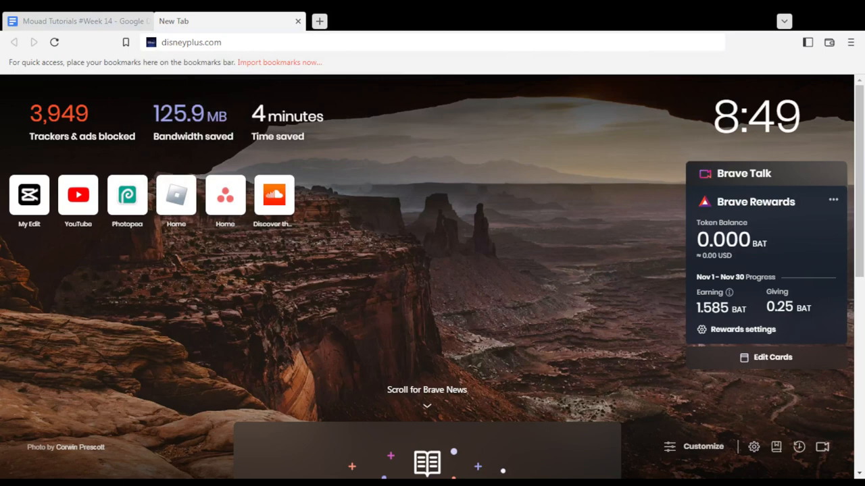
# - Load disneyplus.com and reach the Who's watching? profile screen
pyautogui.click(270, 42)
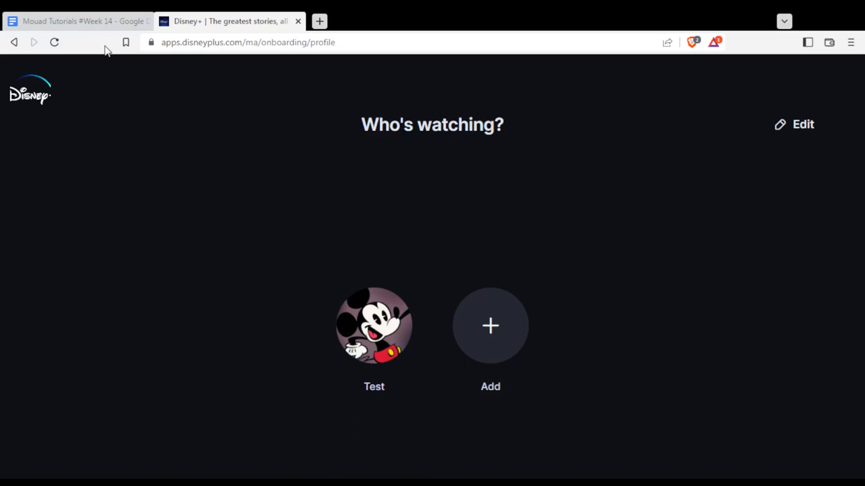
pyautogui.moveTo(425, 325)
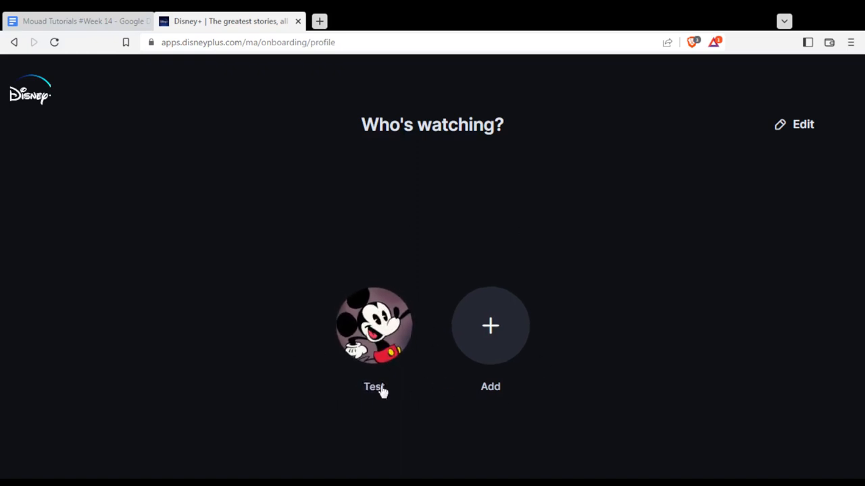
pyautogui.moveTo(416, 384)
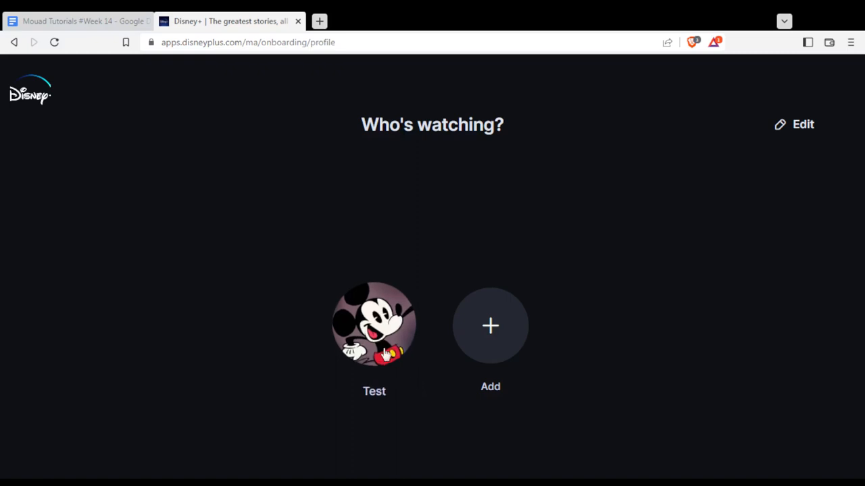
# - Enter Disney+ with the Test profile and browse down the home page rows
pyautogui.click(374, 324)
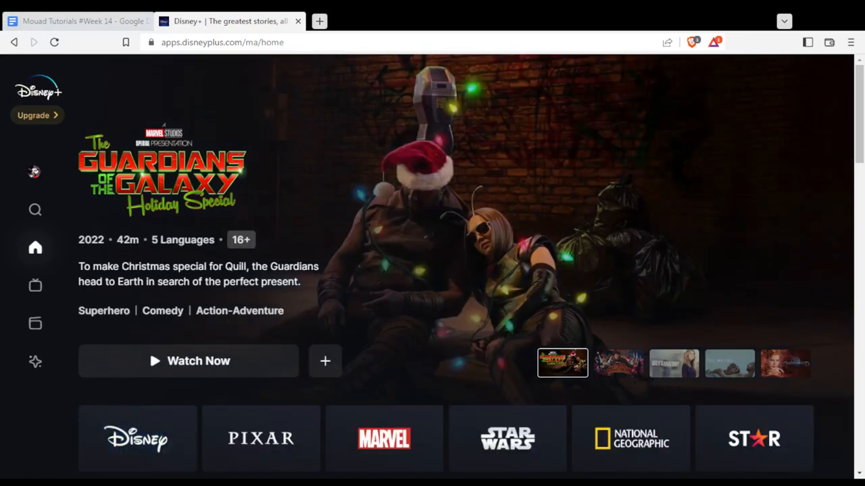
pyautogui.moveTo(427, 265)
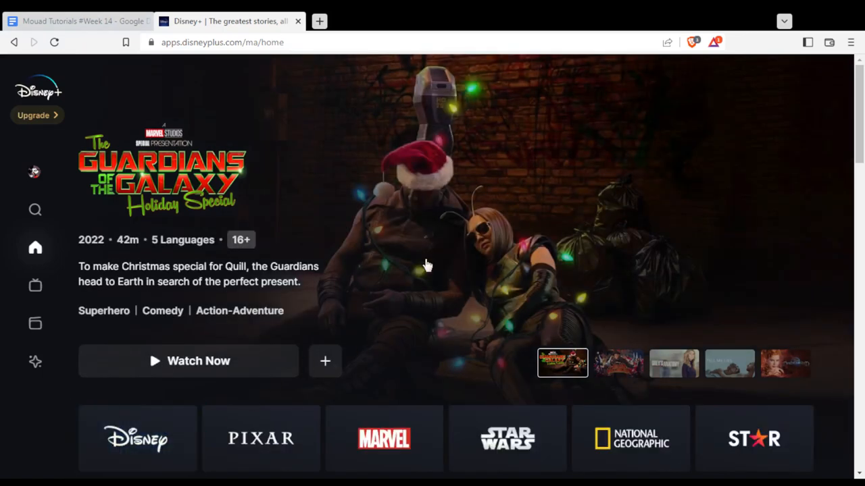
pyautogui.scroll(-3)
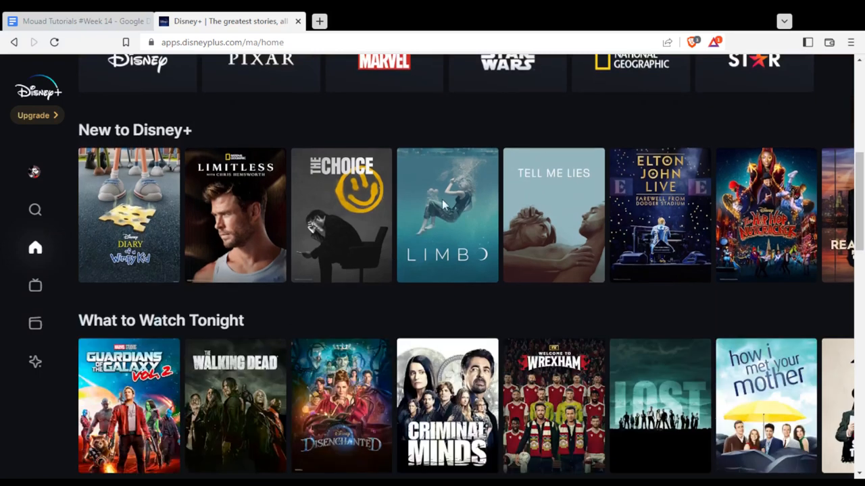
pyautogui.moveTo(308, 296)
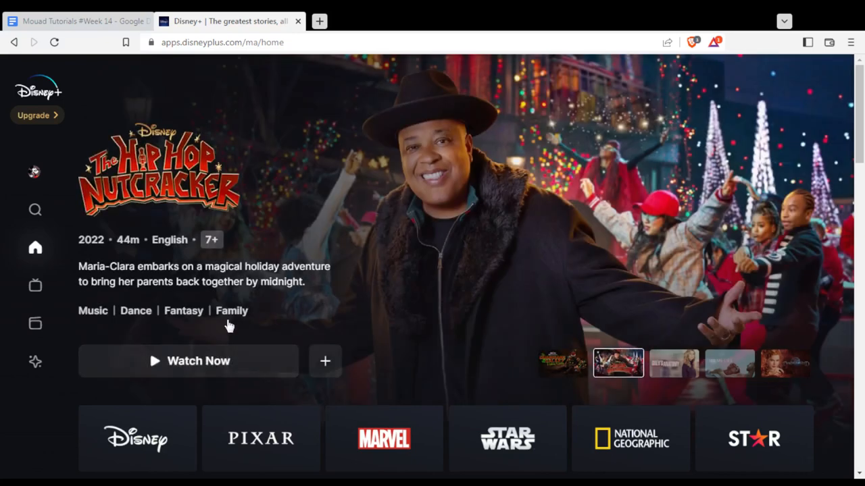
pyautogui.moveTo(203, 365)
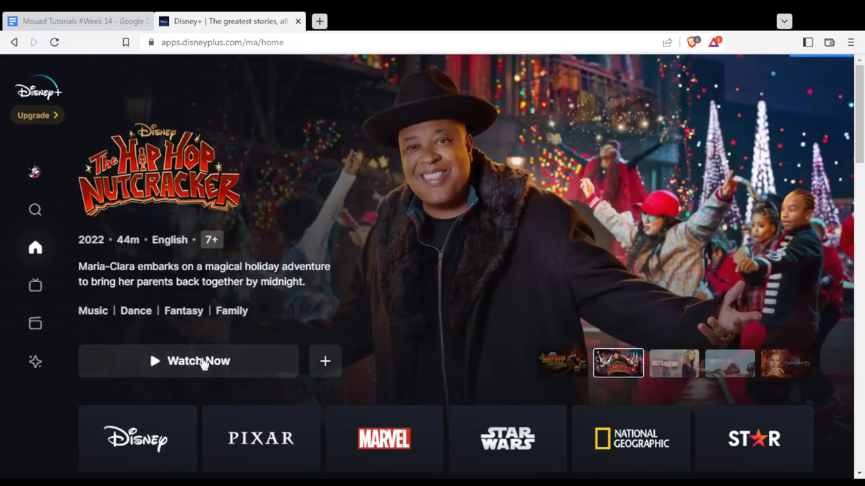
# - Start The Hip Hop Nutcracker from the banner's Watch Now, opening the player
pyautogui.click(188, 361)
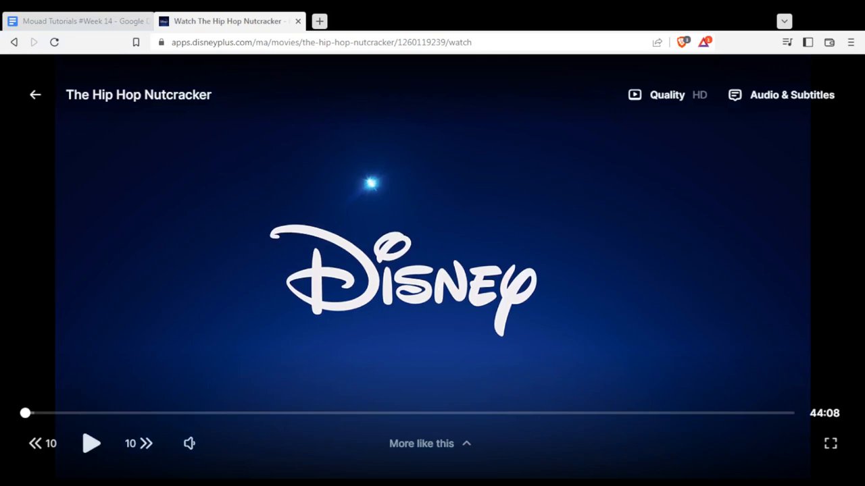
pyautogui.moveTo(350, 245)
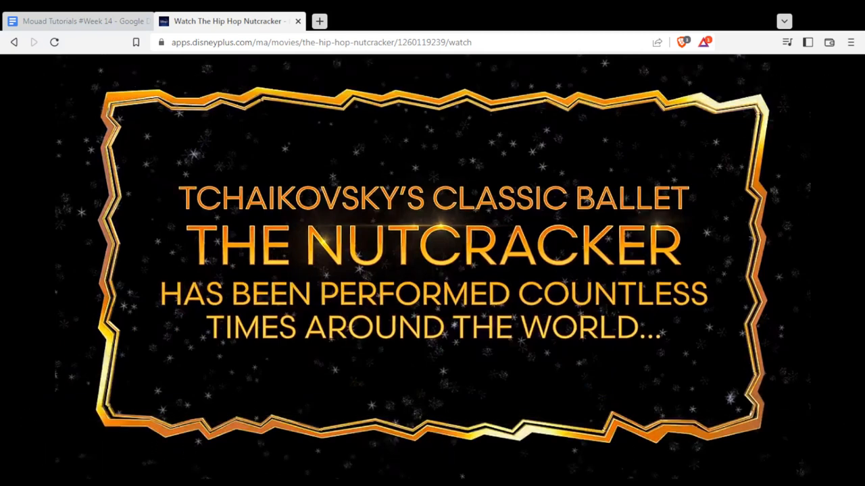
pyautogui.moveTo(338, 290)
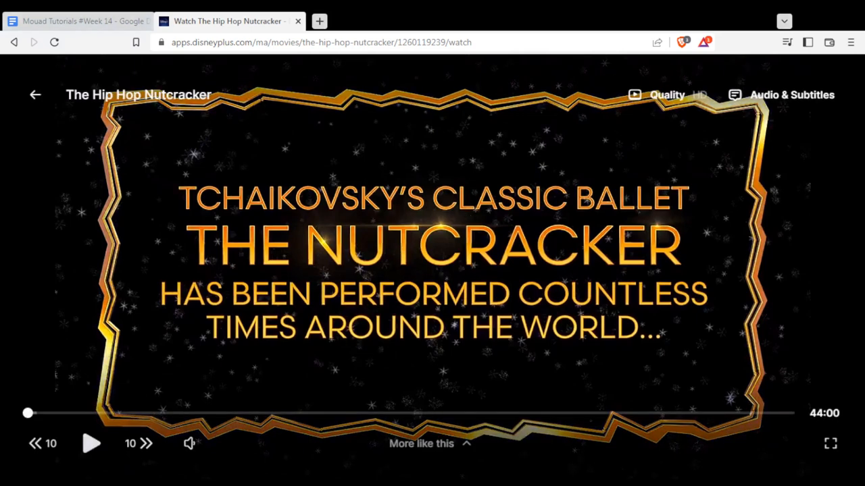
# - Check the Quality menu's Auto, HD, Low options, keep HD, and pause playback
pyautogui.click(667, 95)
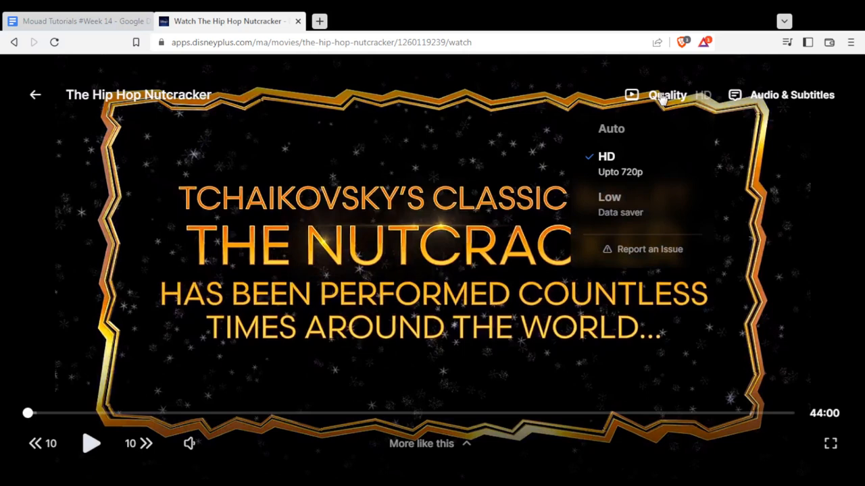
pyautogui.moveTo(613, 177)
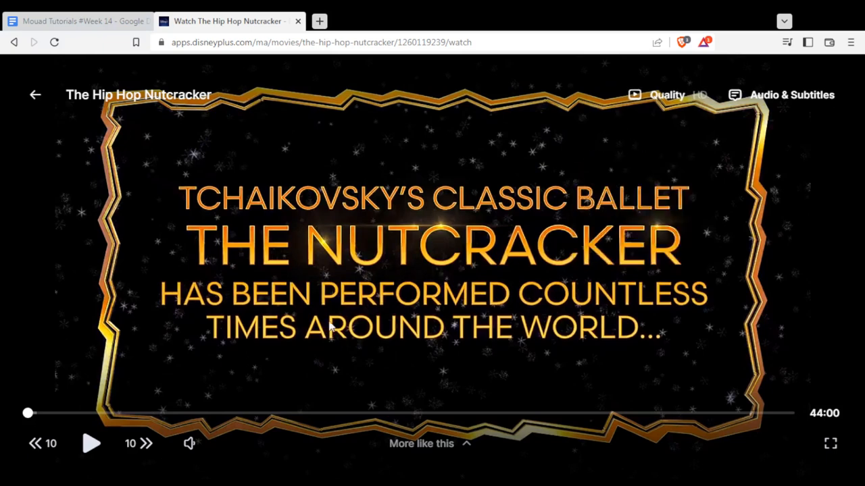
pyautogui.click(432, 271)
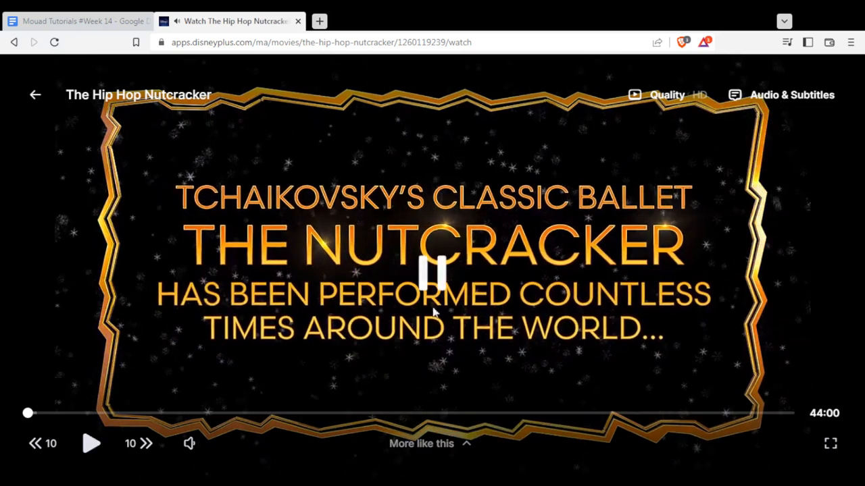